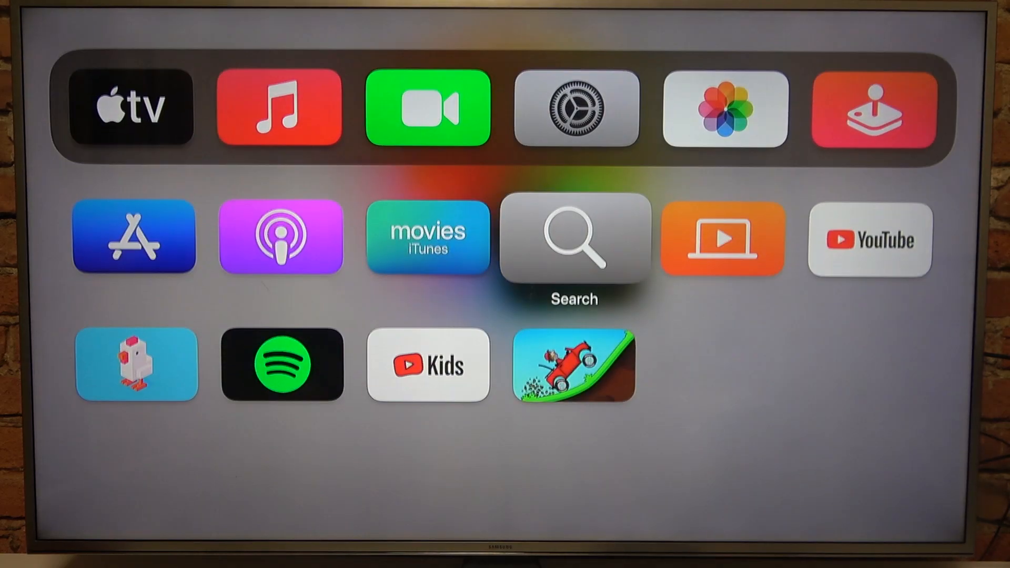
# Go from the Home screen into Settings and open the System page.
pyautogui.click(576, 108)
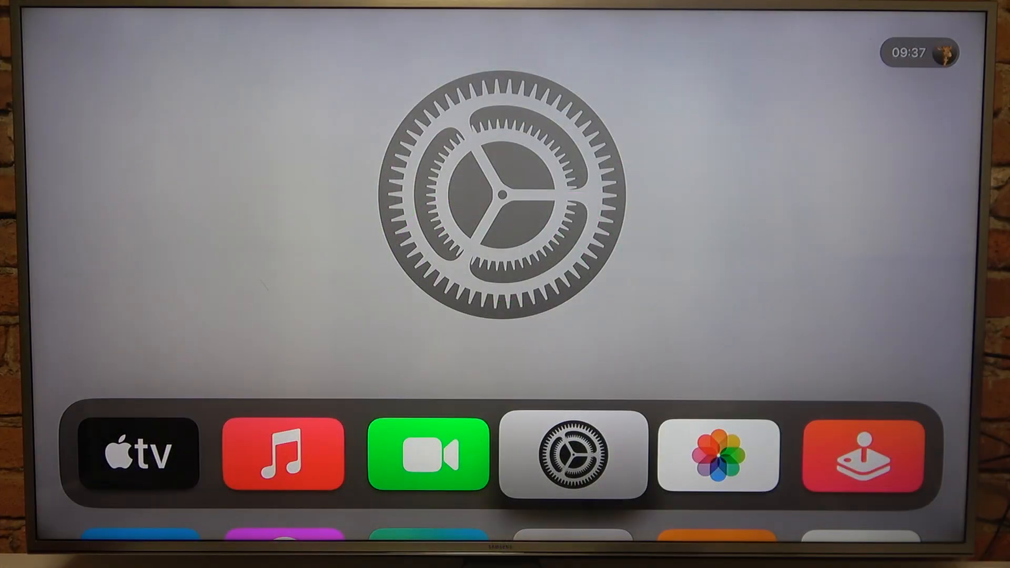
pyautogui.click(572, 454)
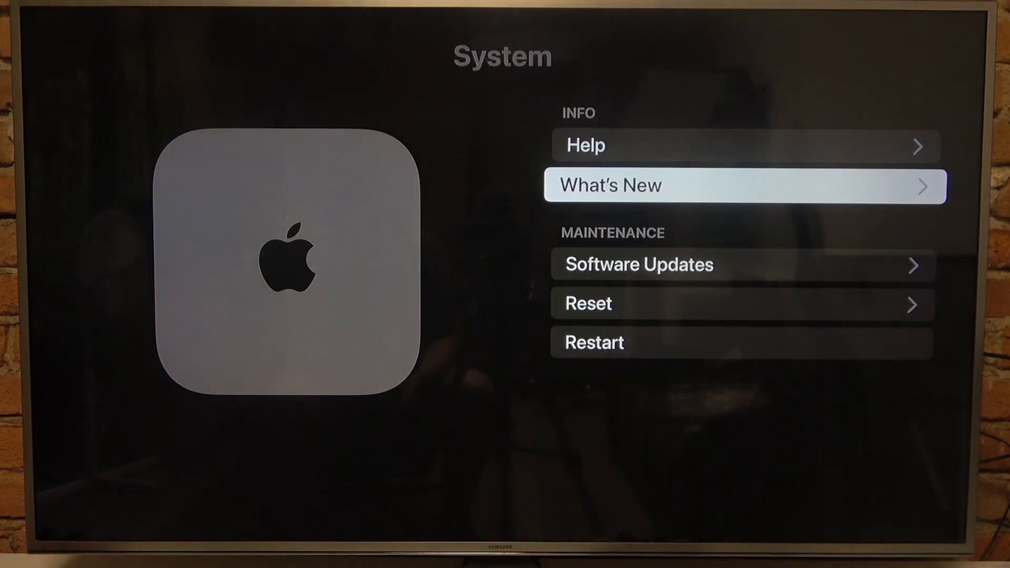
# Select Reset under Maintenance to show the factory reset choices.
pyautogui.click(741, 303)
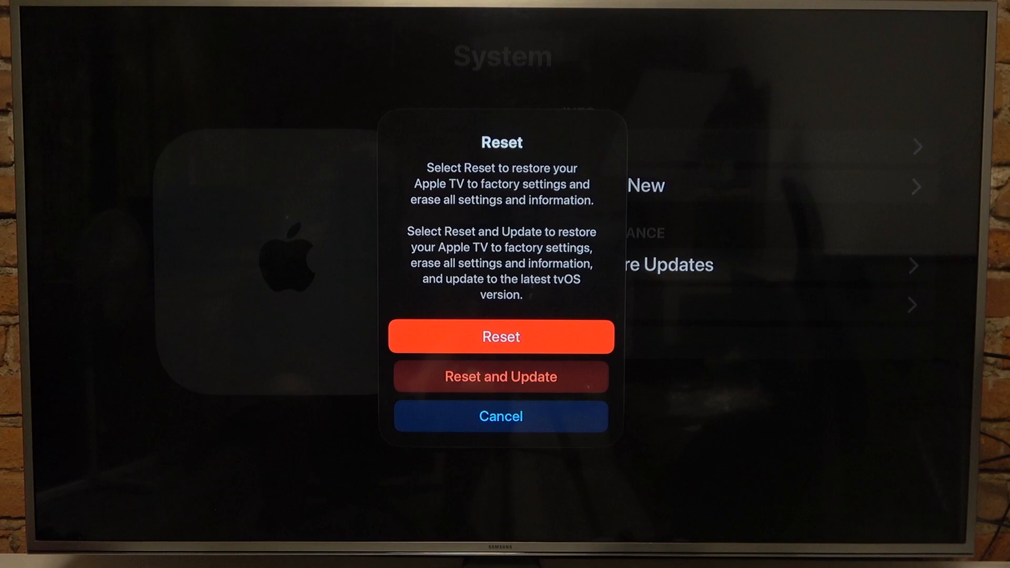
# Choose Reset without updating tvOS and confirm erasing all settings and information.
pyautogui.click(500, 336)
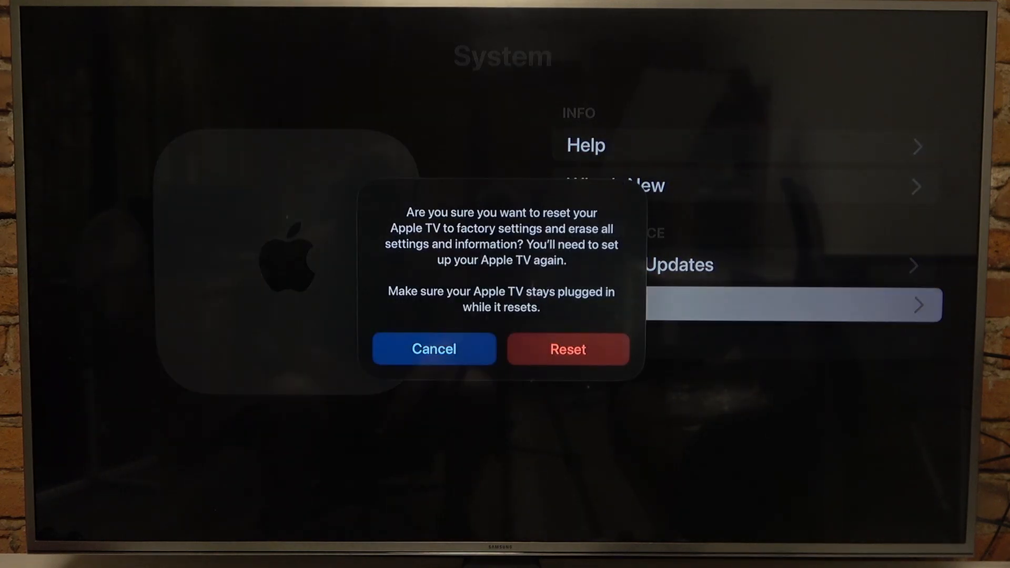
pyautogui.click(434, 348)
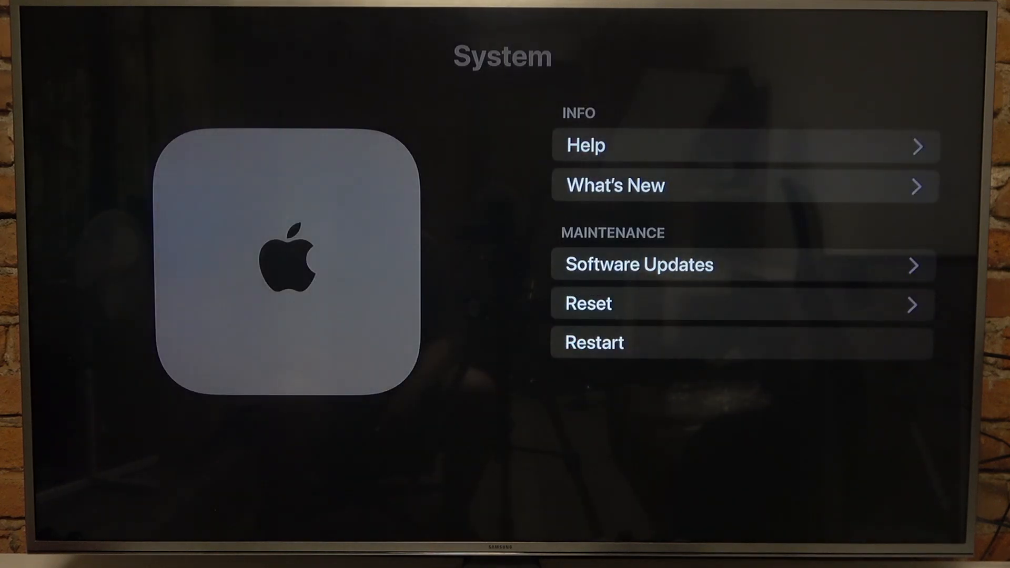
pyautogui.click(741, 304)
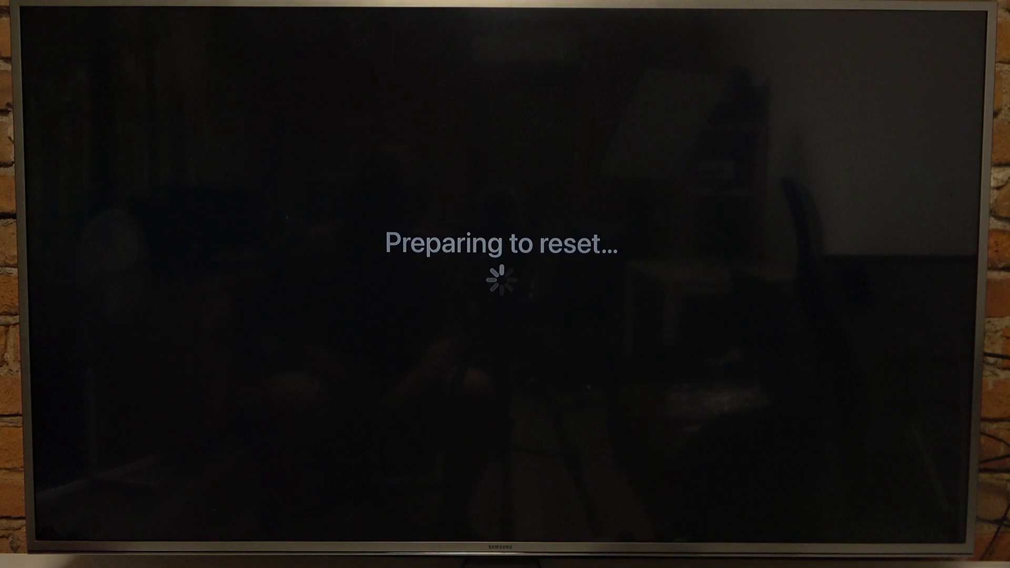